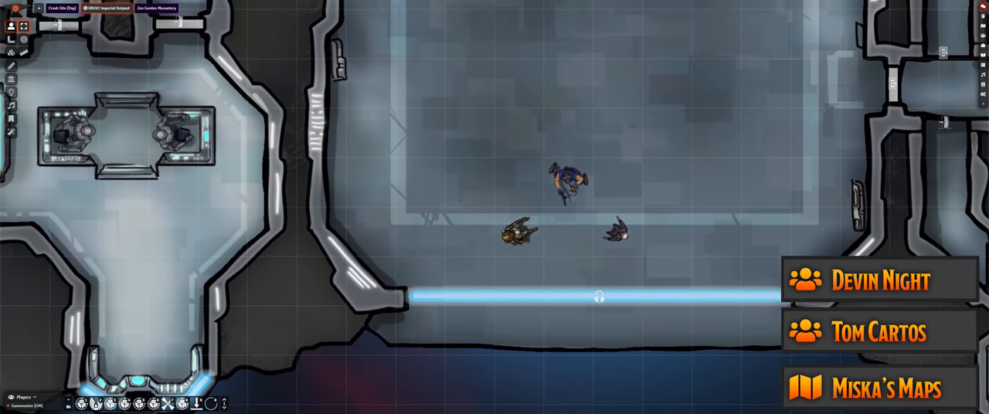
Step: Move the character's token into the western room so vision and fog of war update
{"action": "left_click", "coordinate": [158, 7]}
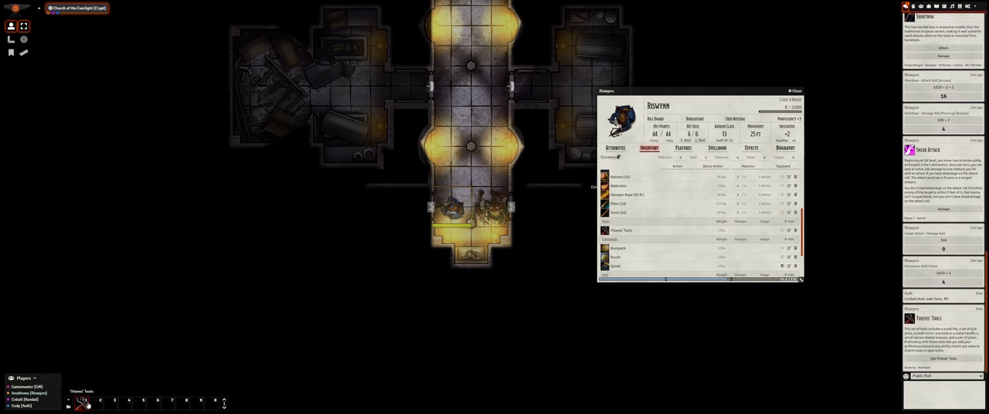
{"action": "left_click", "coordinate": [936, 358]}
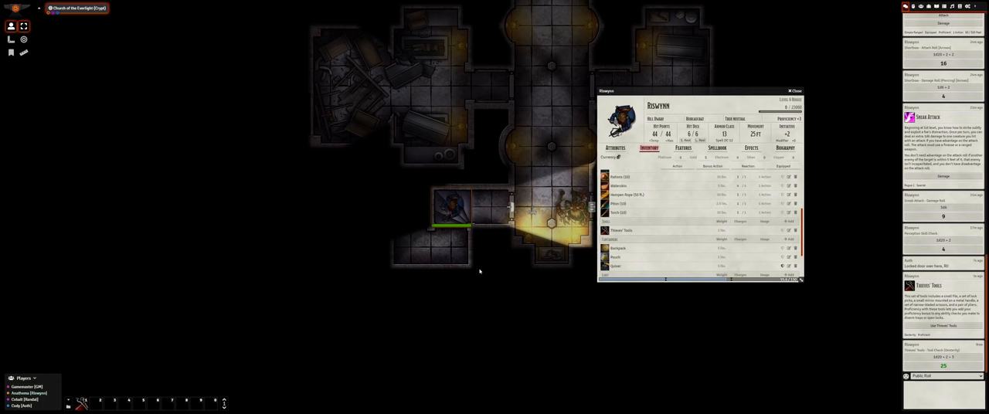
{"action": "left_click", "coordinate": [794, 90]}
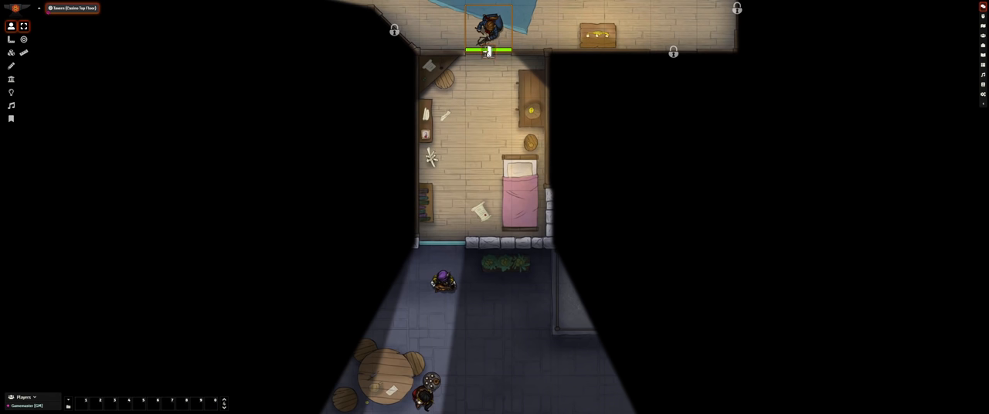
{"action": "left_click_drag", "start_coordinate": [487, 31], "coordinate": [486, 166]}
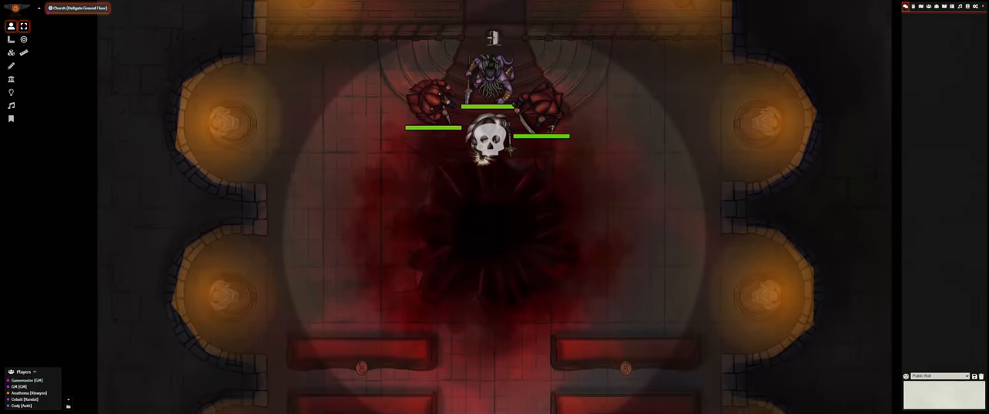
{"action": "scroll", "scroll_direction": "down", "scroll_amount": 3}
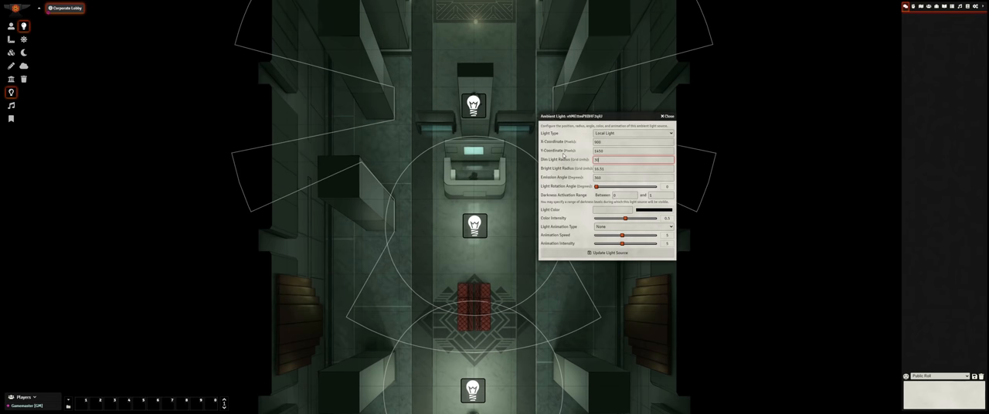
Step: Give the corridor ambient light a cyan colour and a reshaped emission beam
{"action": "left_click", "coordinate": [632, 210]}
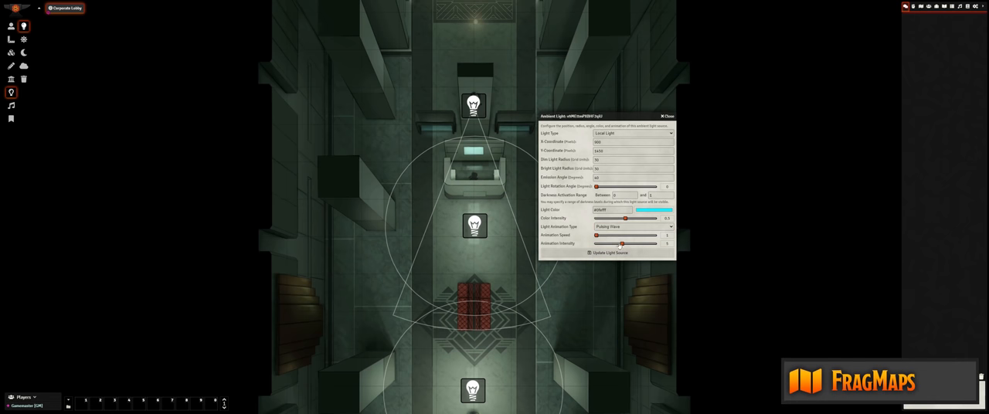
{"action": "left_click", "coordinate": [667, 116]}
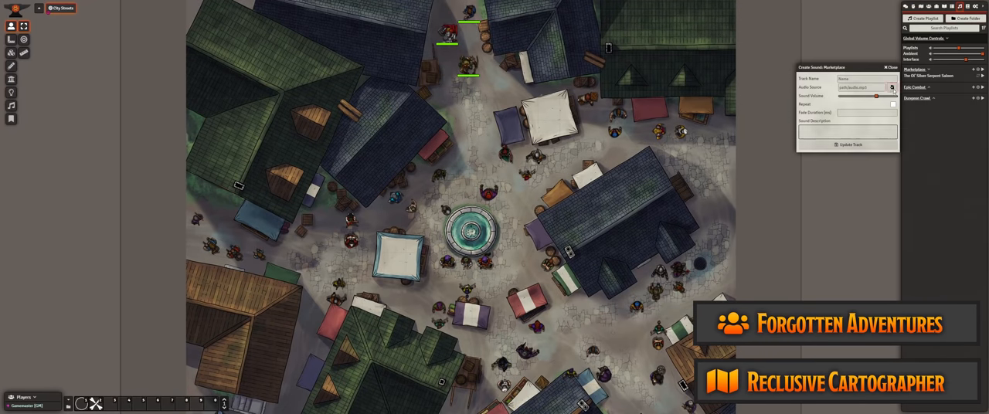
Step: Create a new playlist and place an ambient sound source around the central fountain
{"action": "left_click", "coordinate": [893, 87]}
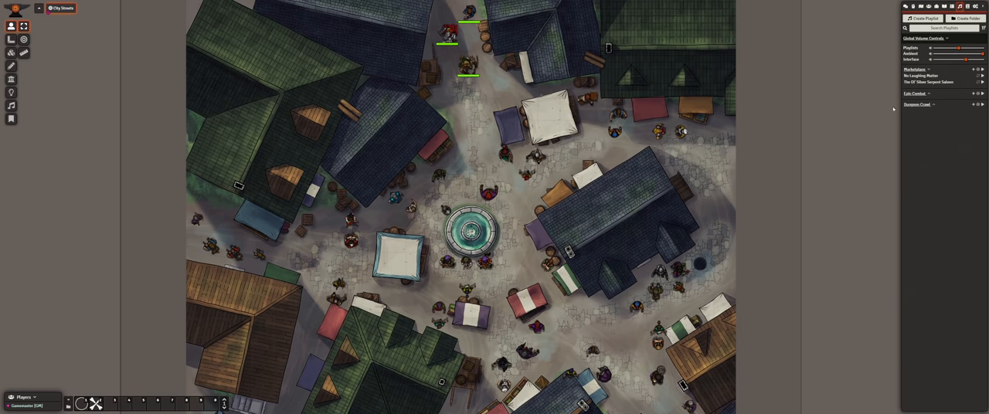
{"action": "left_click", "coordinate": [983, 76]}
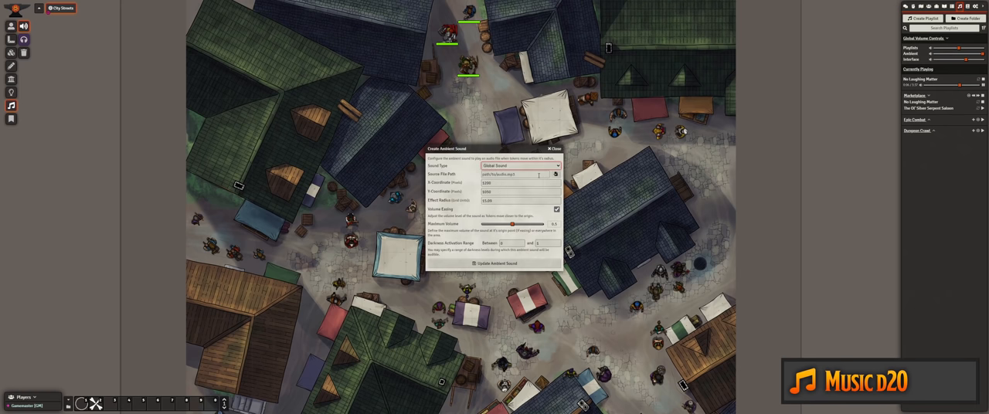
{"action": "left_click", "coordinate": [554, 173]}
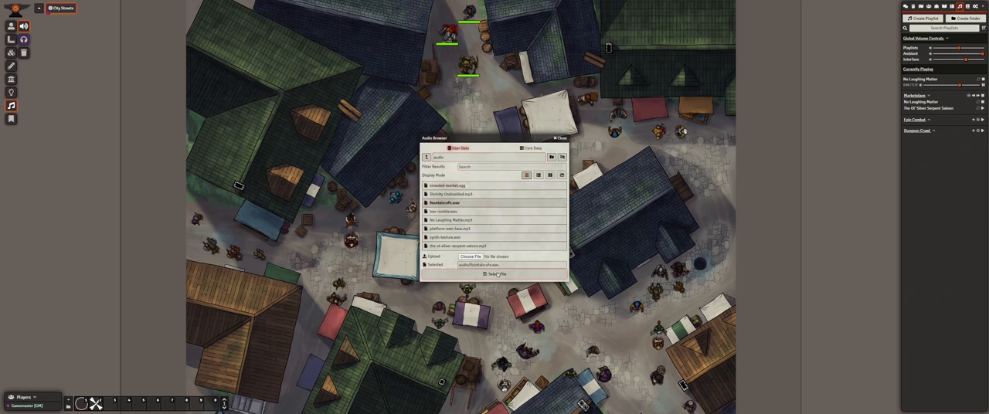
{"action": "left_click", "coordinate": [494, 275]}
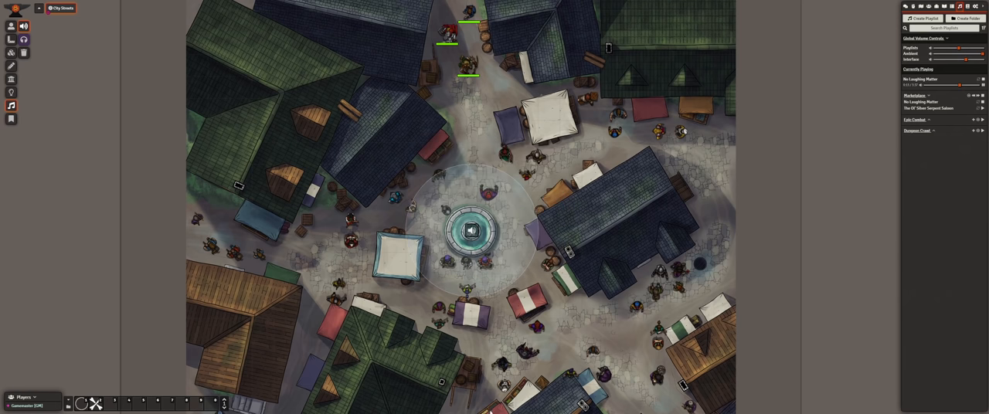
Step: Set the fountain sound's source to audio/crowded-market.ogg and update it
{"action": "left_click", "coordinate": [472, 231]}
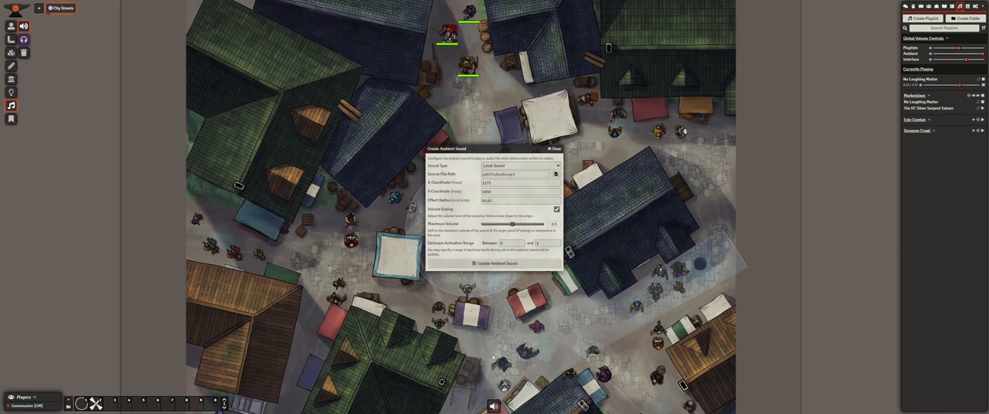
{"action": "left_click", "coordinate": [522, 165]}
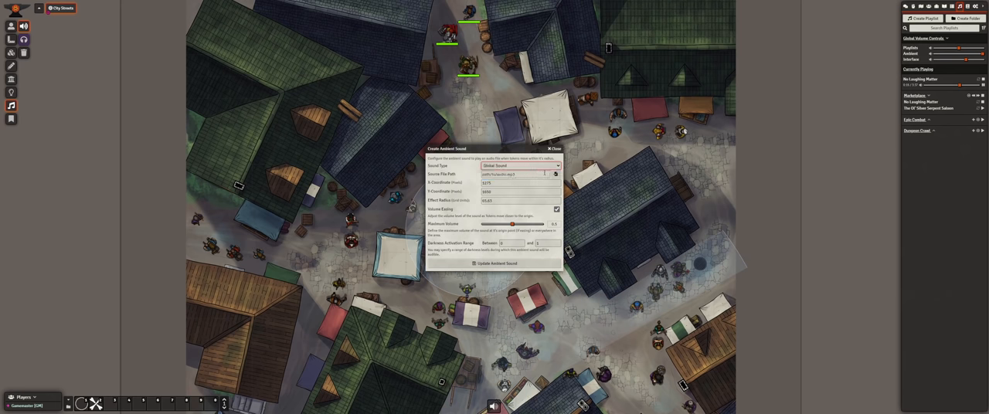
{"action": "type", "text": "audio/crowded-market.ogg"}
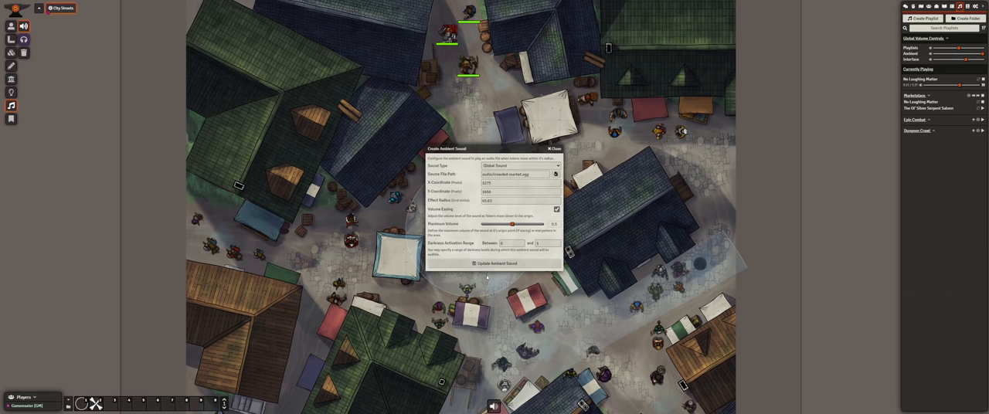
{"action": "left_click", "coordinate": [546, 243]}
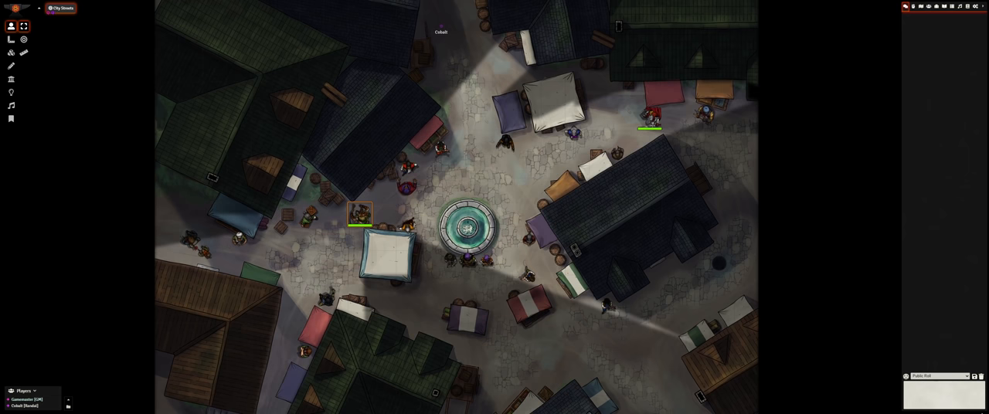
Step: Raise scene darkness and walk the token around the lantern-lit fountain
{"action": "left_click_drag", "start_coordinate": [358, 213], "coordinate": [430, 224]}
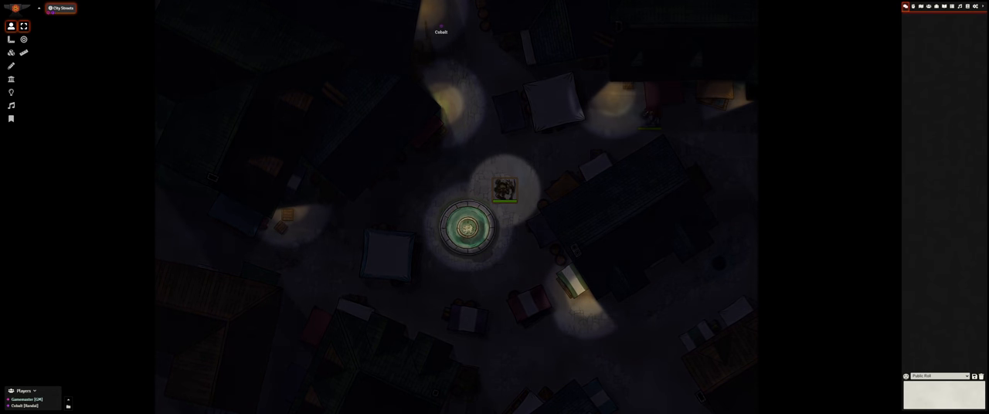
{"action": "left_click_drag", "start_coordinate": [504, 188], "coordinate": [504, 287]}
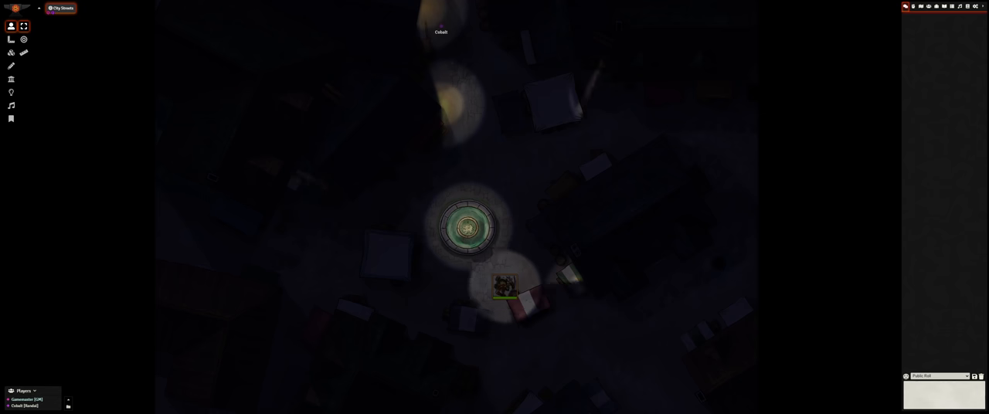
{"action": "left_click_drag", "start_coordinate": [506, 285], "coordinate": [529, 336]}
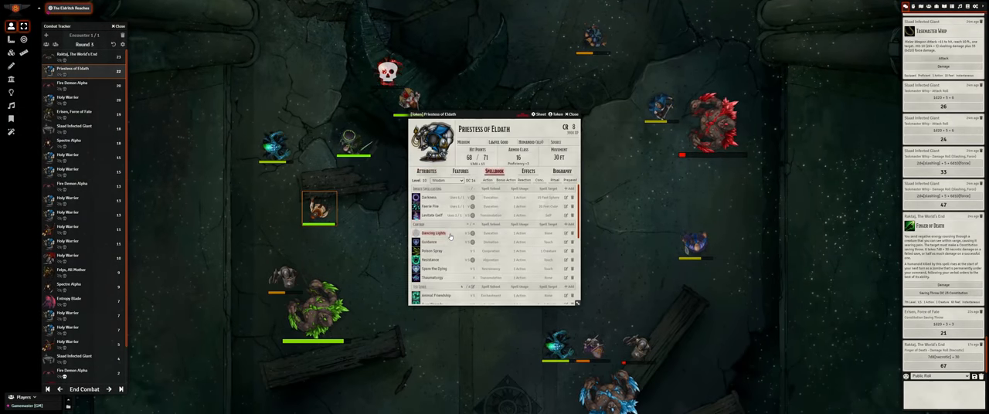
Step: Scroll through the Combat Tracker's encounter with all creatures added
{"action": "scroll", "scroll_direction": "down", "scroll_amount": 3}
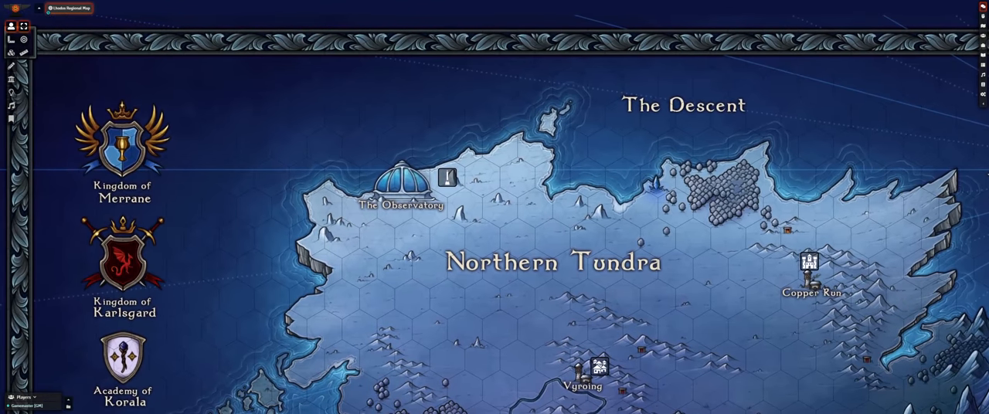
Step: Scroll the regional map south from the Northern Tundra toward the Iron Mountains
{"action": "scroll", "scroll_direction": "down", "scroll_amount": 3}
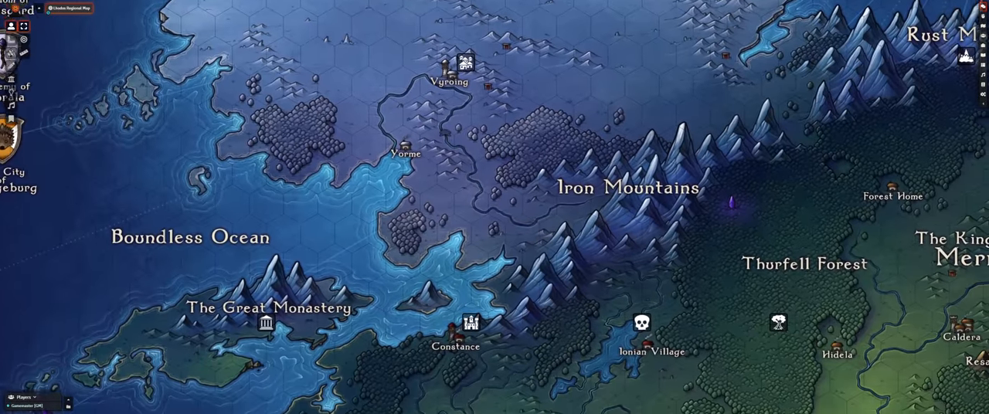
{"action": "scroll", "scroll_direction": "down", "scroll_amount": 3}
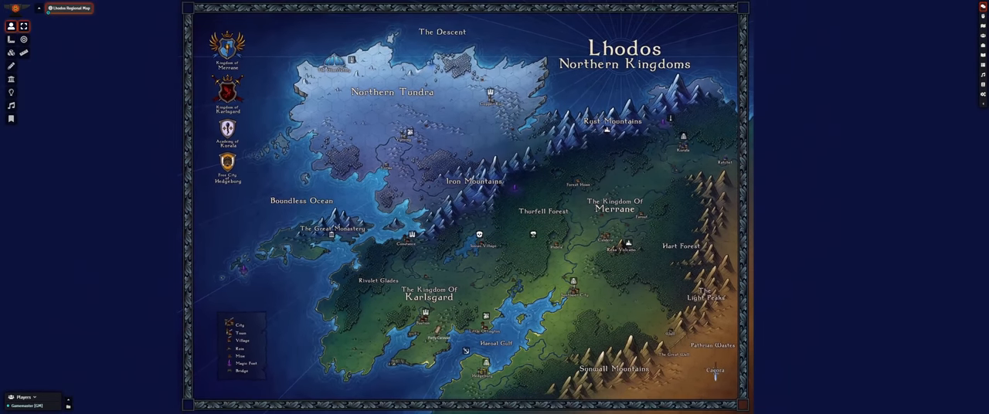
Step: Show the Journal Entries sidebar and collapse the Places of Interest folder
{"action": "left_click", "coordinate": [982, 6]}
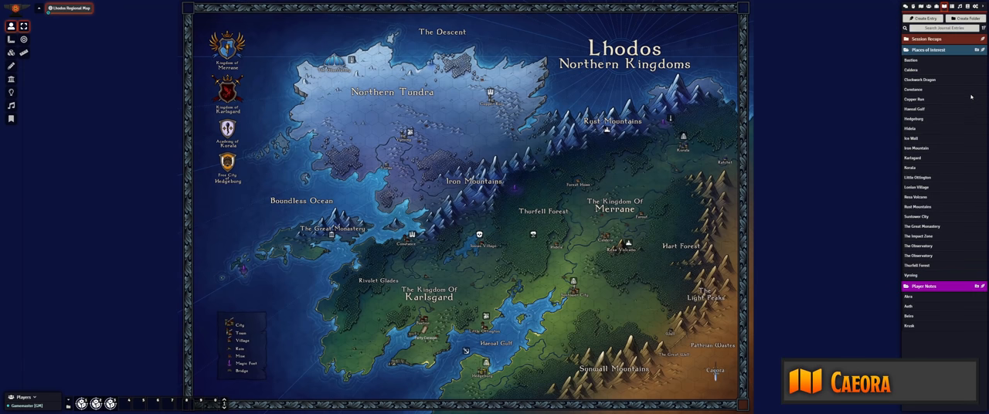
{"action": "mouse_move", "coordinate": [920, 179]}
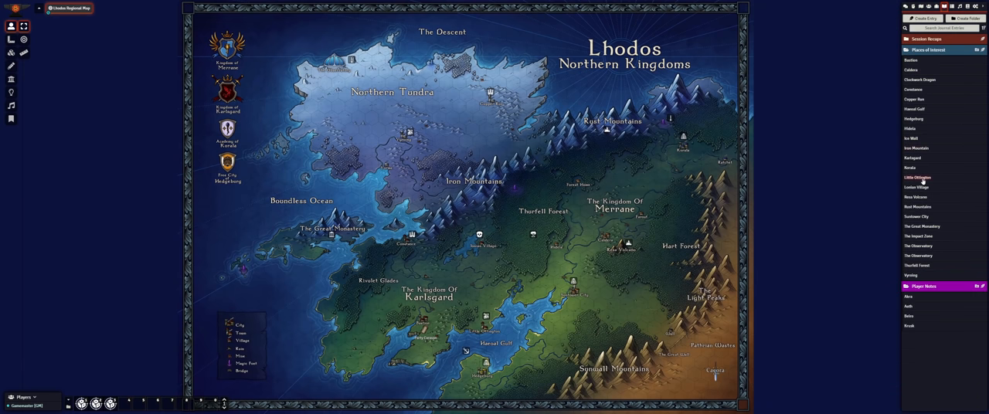
{"action": "left_click", "coordinate": [916, 177]}
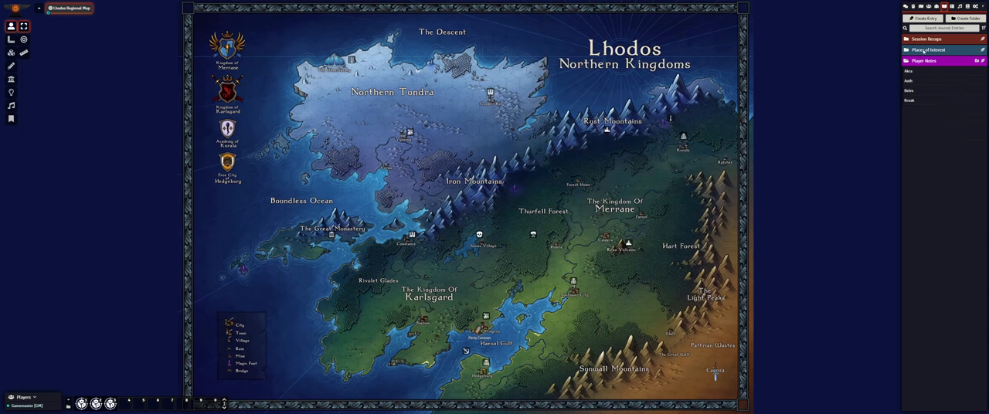
Step: Review the journal folder's player access permissions and close the dialog
{"action": "left_click", "coordinate": [858, 102]}
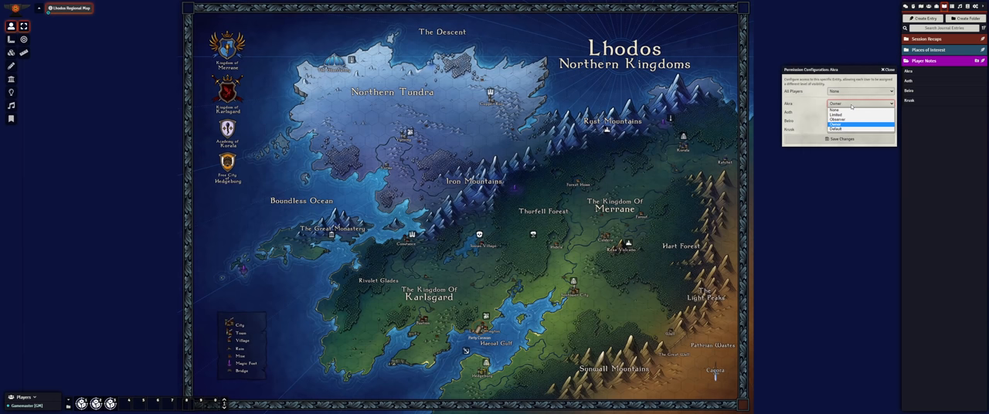
{"action": "left_click", "coordinate": [887, 69]}
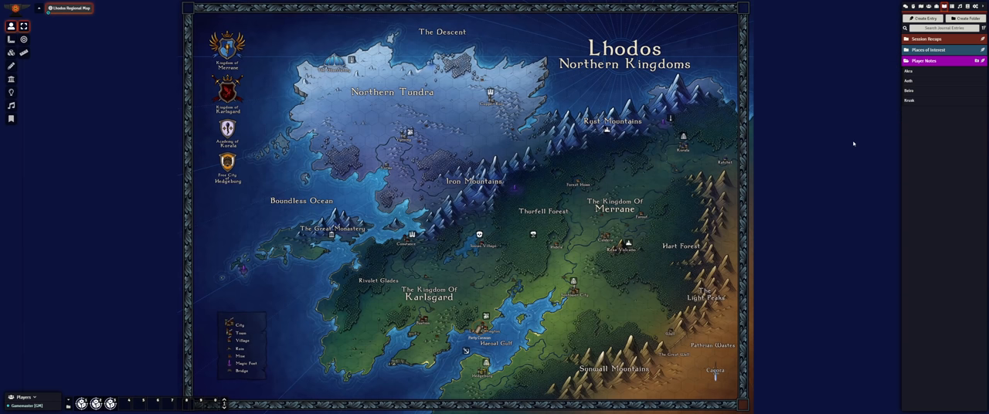
Step: Review core settings, player permissions and module settings, then return to the journal
{"action": "left_click", "coordinate": [975, 6]}
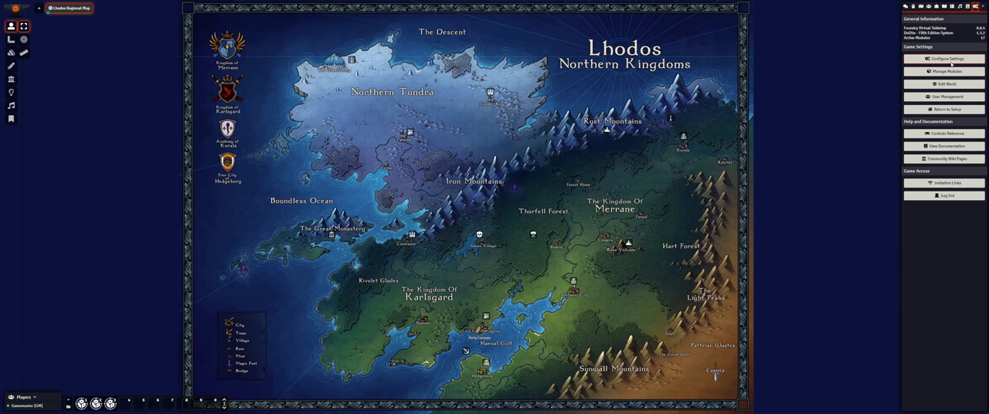
{"action": "left_click", "coordinate": [943, 58]}
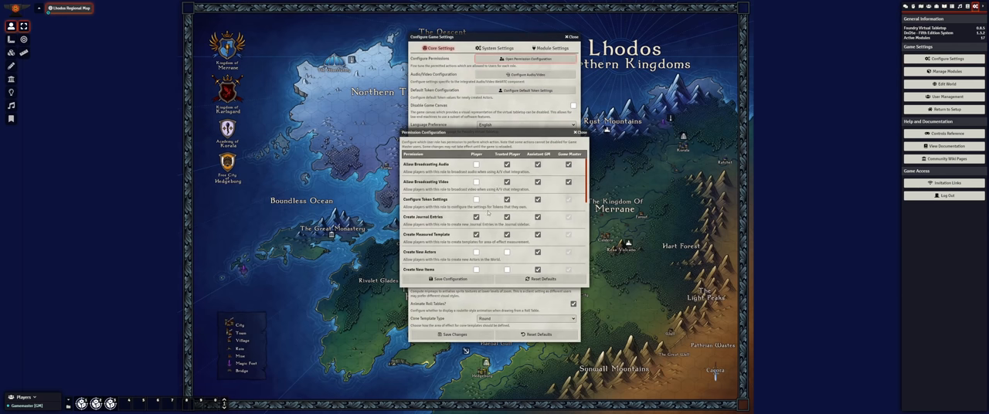
{"action": "left_click", "coordinate": [451, 278]}
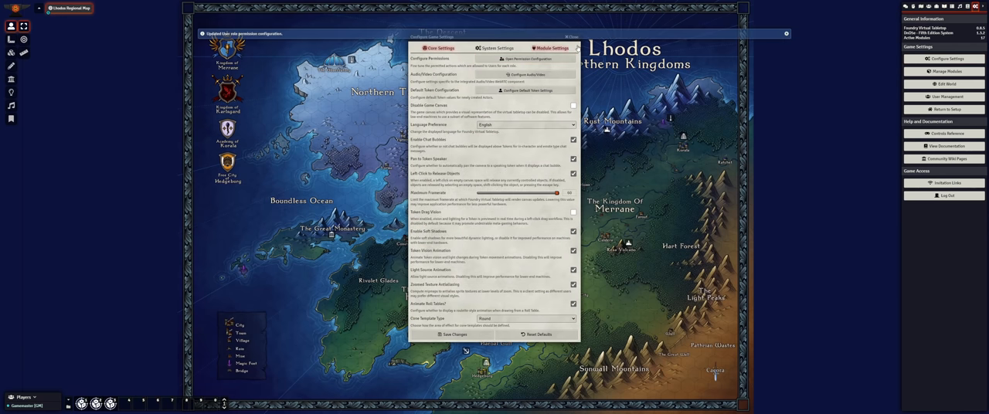
{"action": "left_click", "coordinate": [570, 37]}
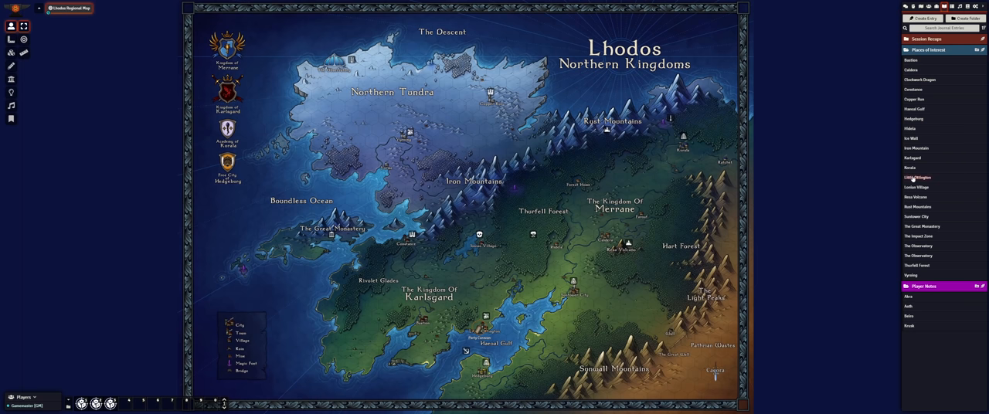
Step: View the clockwork dragon handout, then inspect and close a pinned map note's config
{"action": "left_click", "coordinate": [916, 177]}
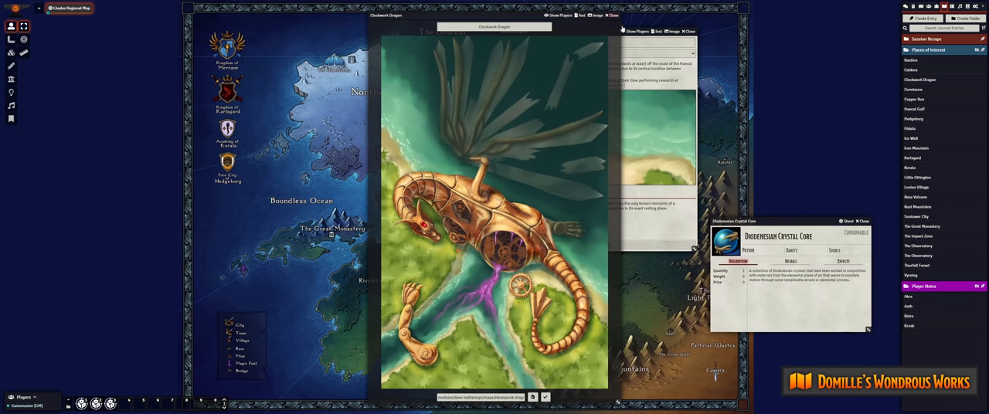
{"action": "left_click", "coordinate": [611, 16]}
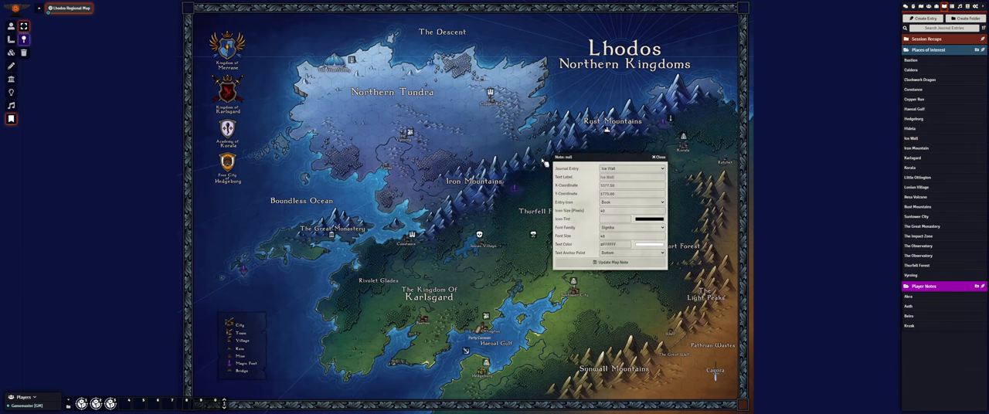
{"action": "left_click", "coordinate": [630, 201]}
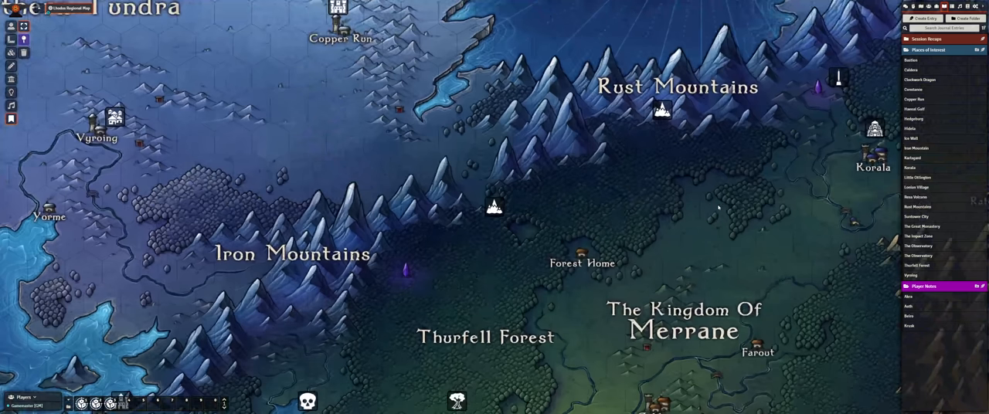
{"action": "mouse_move", "coordinate": [961, 142]}
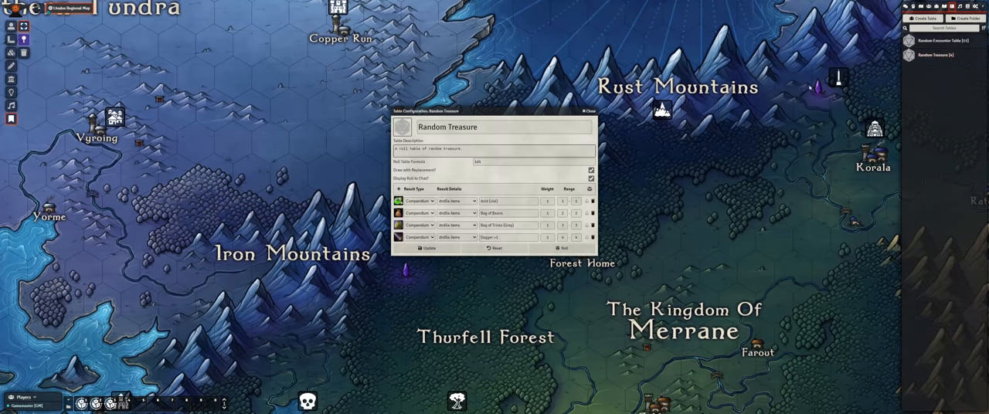
Step: Adjust a Random Treasure entry, roll the table twice to chat, and close it
{"action": "left_click", "coordinate": [399, 188]}
{"action": "type", "text": "[[1d6]] gold and [[1d100]] pieces of silver."}
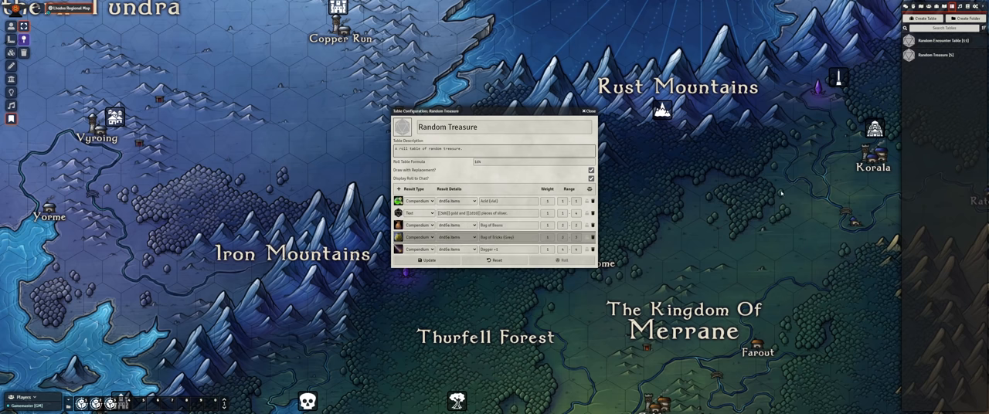
{"action": "left_click", "coordinate": [564, 259]}
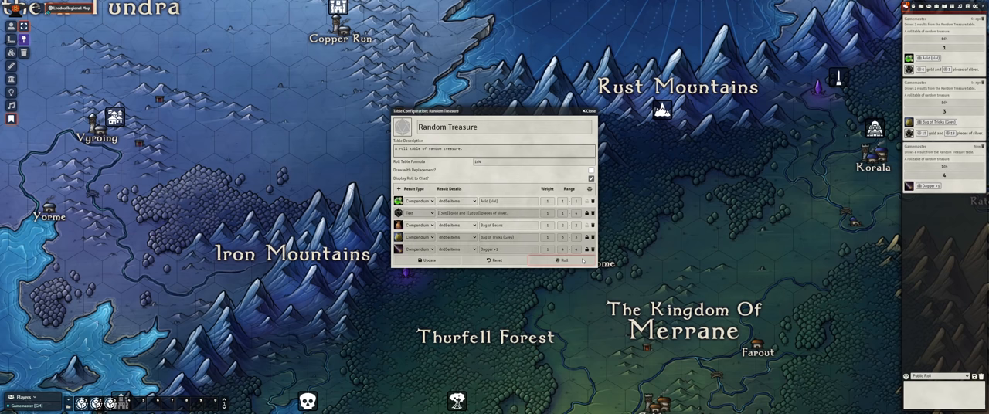
{"action": "left_click", "coordinate": [564, 259]}
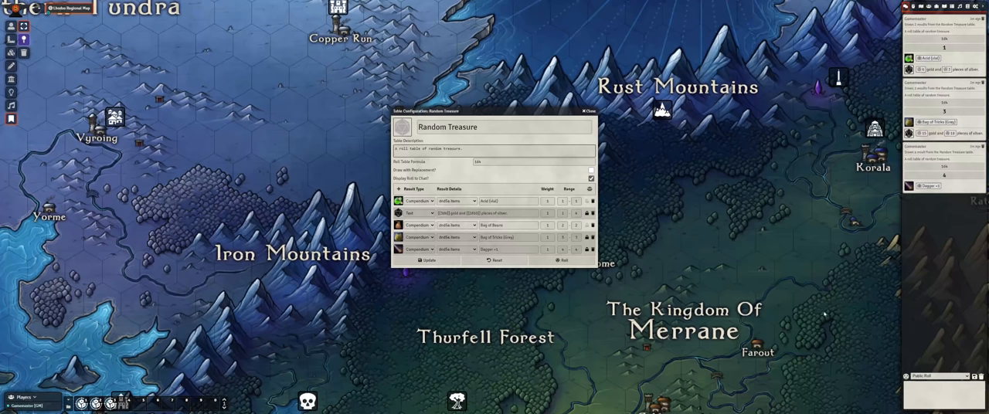
{"action": "left_click", "coordinate": [588, 111]}
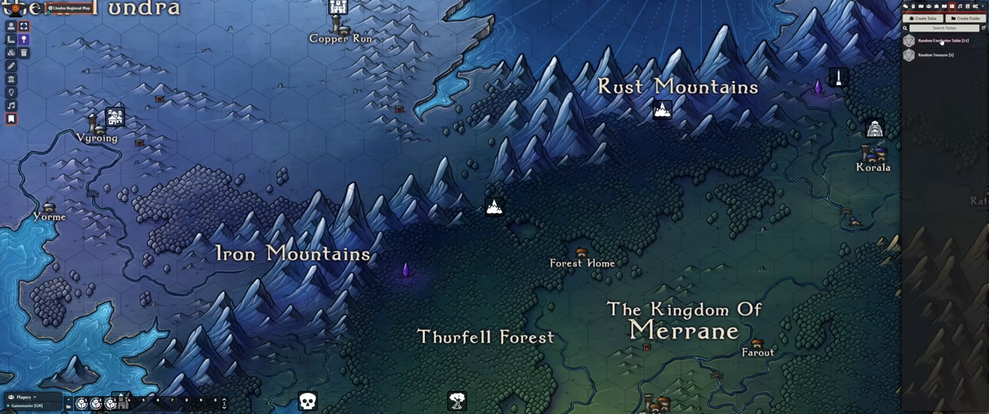
Step: Roll the Random Encounter Table so its creatures spawn onto the cave map
{"action": "left_click", "coordinate": [940, 40]}
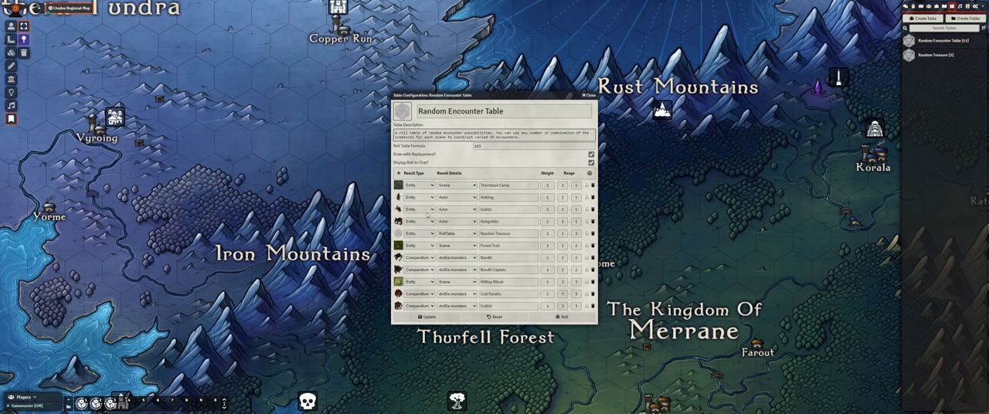
{"action": "left_click", "coordinate": [456, 234]}
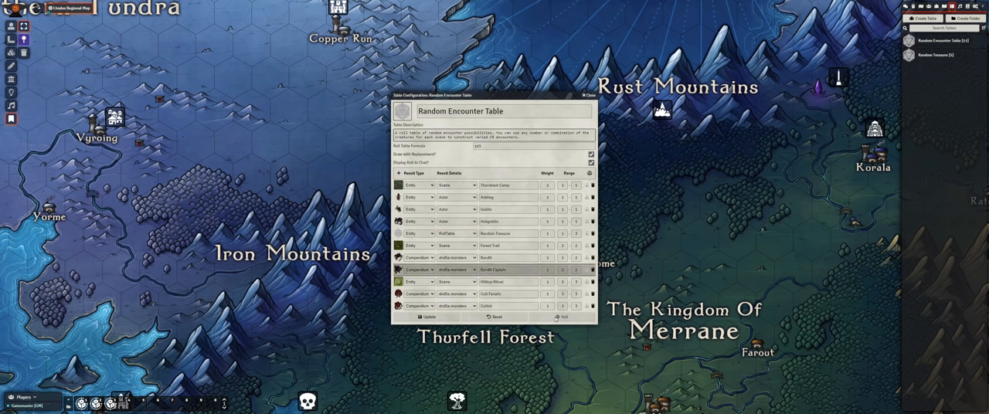
{"action": "left_click", "coordinate": [562, 316]}
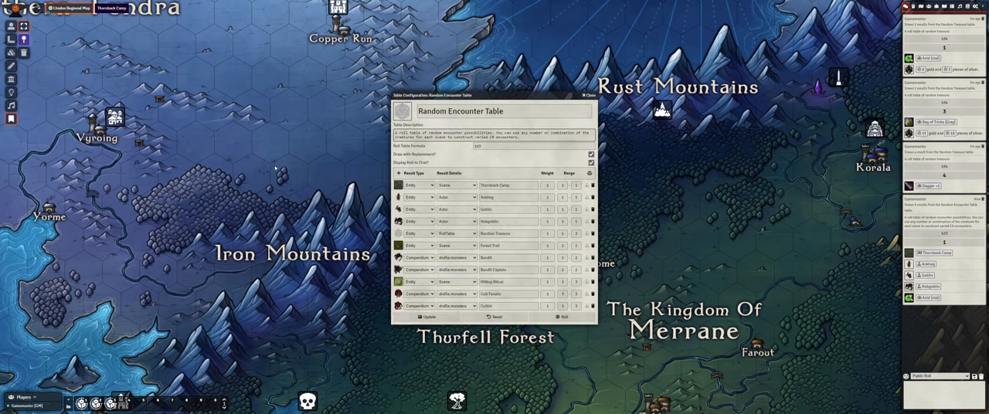
{"action": "left_click", "coordinate": [111, 8]}
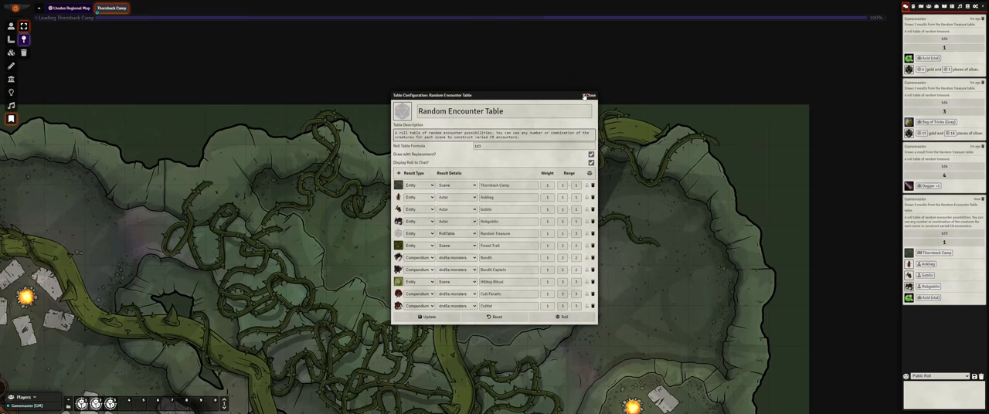
{"action": "left_click", "coordinate": [590, 96]}
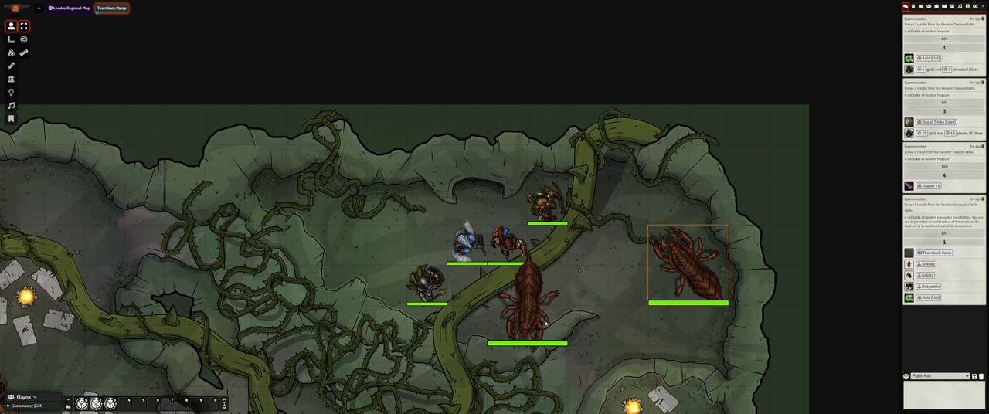
Step: Select the spawned Ankheg token and move it one square toward the party
{"action": "left_click", "coordinate": [526, 301]}
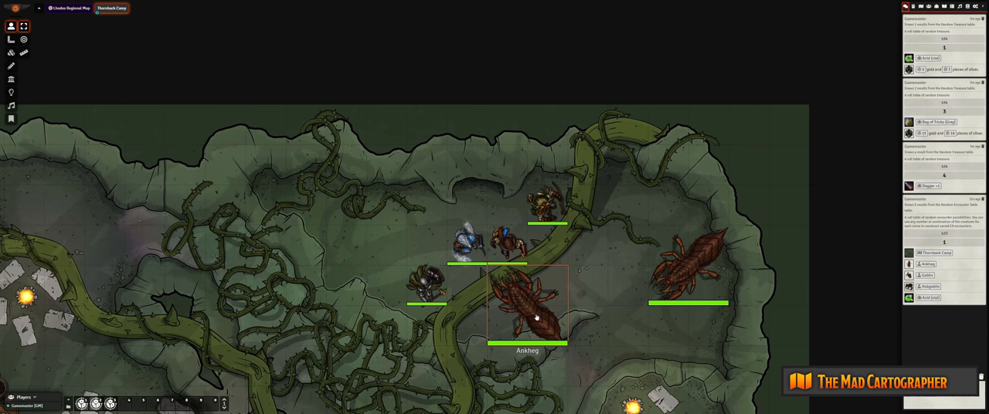
{"action": "left_click_drag", "start_coordinate": [528, 306], "coordinate": [569, 346]}
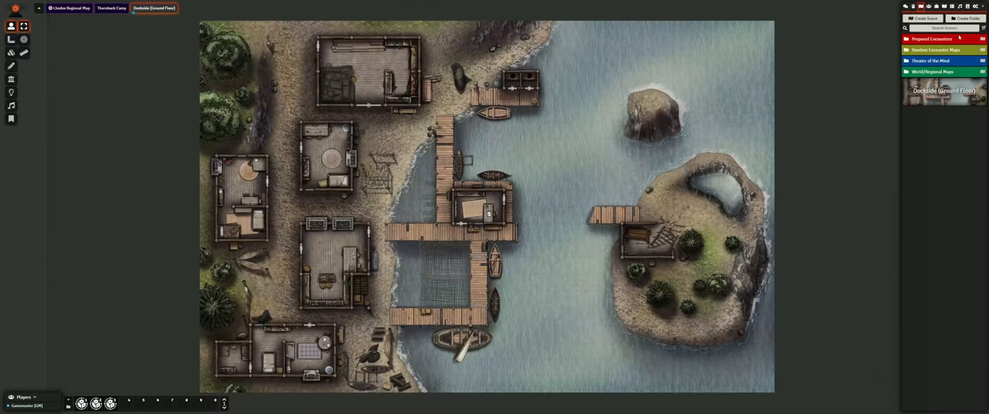
Step: Create a new compendium pack named 'My Journal', then bring up a scene folder's actions
{"action": "left_click", "coordinate": [975, 6]}
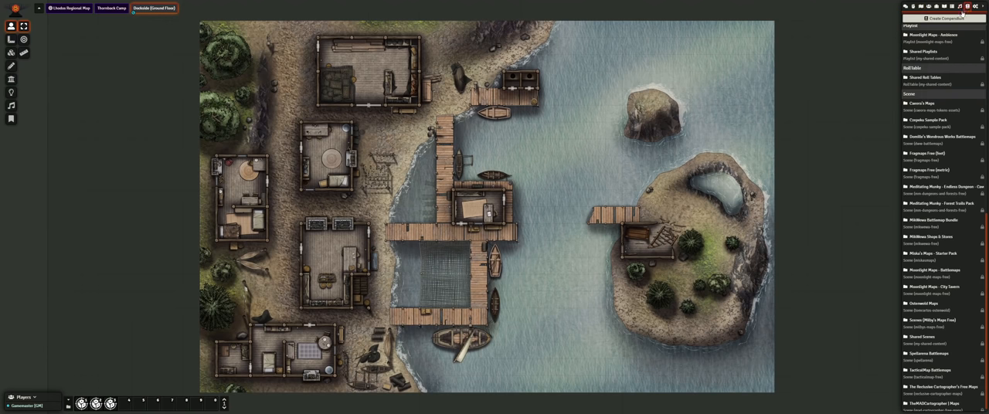
{"action": "left_click", "coordinate": [942, 19]}
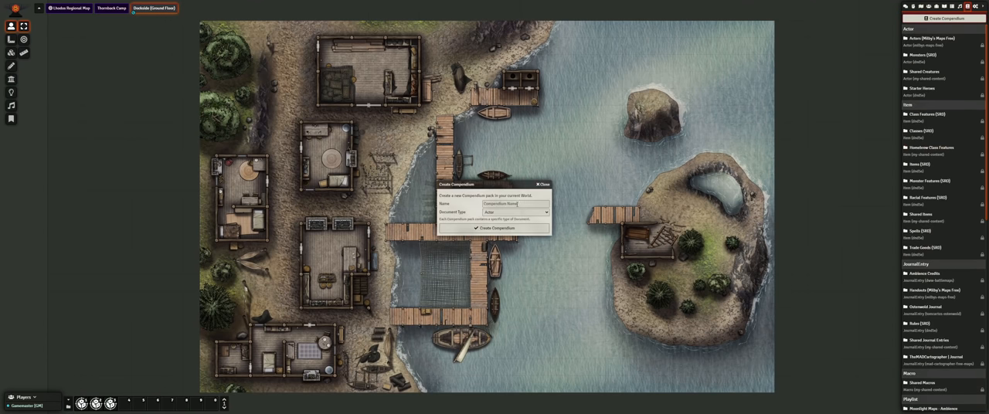
{"action": "type", "text": "My Journal"}
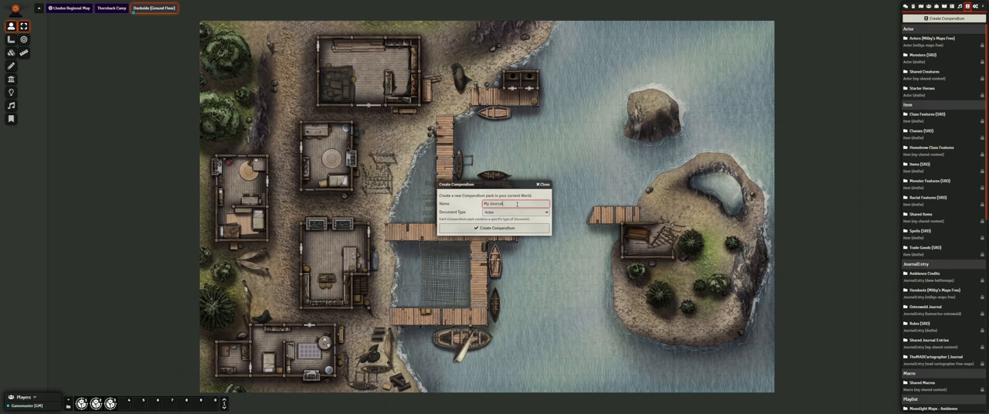
{"action": "left_click", "coordinate": [516, 213]}
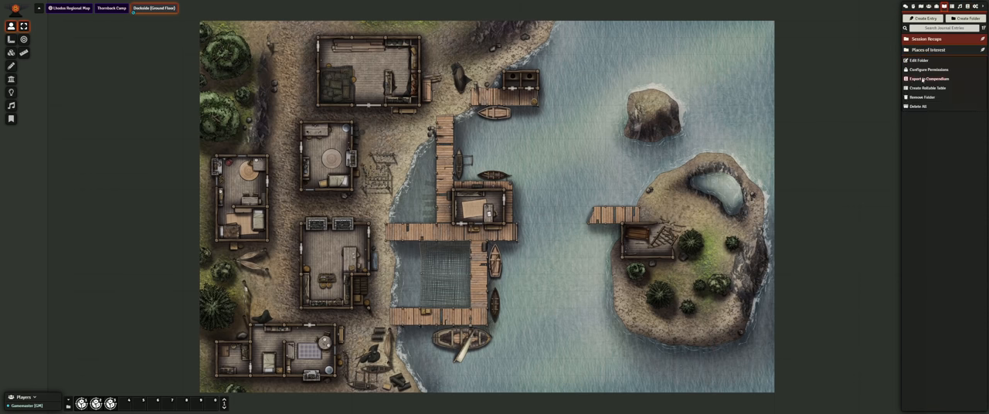
{"action": "left_click", "coordinate": [928, 77]}
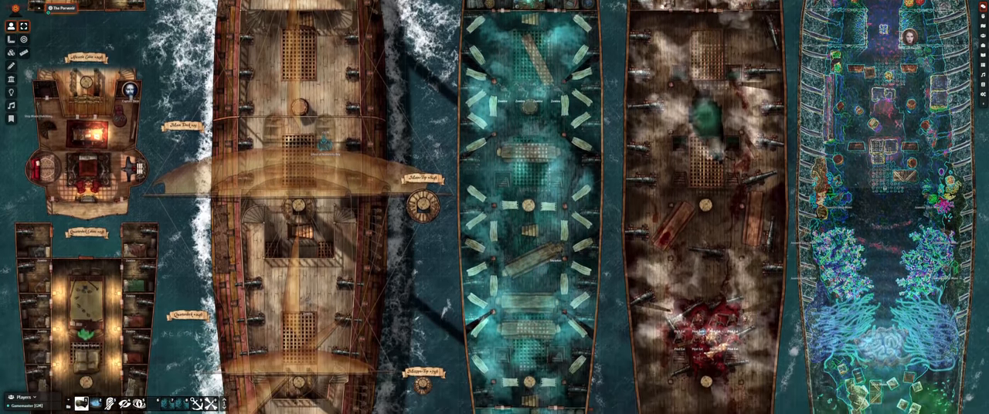
Step: Import the battlemap through the Universal Battlemap Importer as a scene named 'The Docks'
{"action": "scroll", "scroll_direction": "down", "scroll_amount": 3}
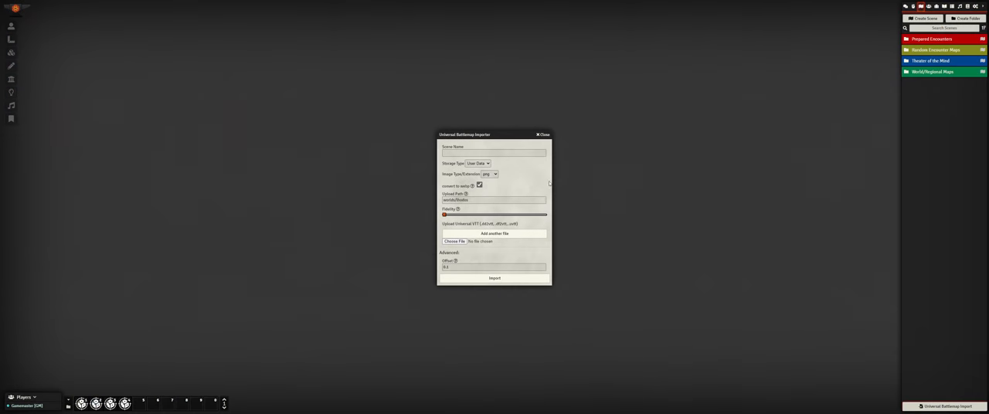
{"action": "type", "text": "The Docks"}
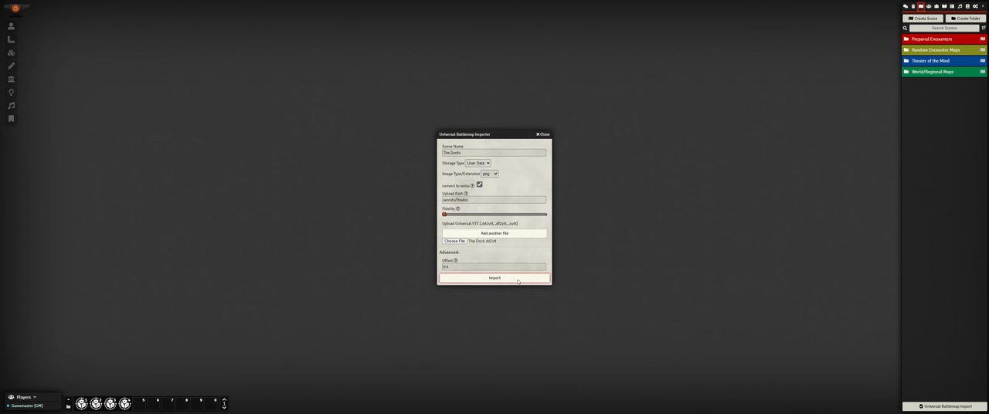
{"action": "left_click", "coordinate": [490, 278]}
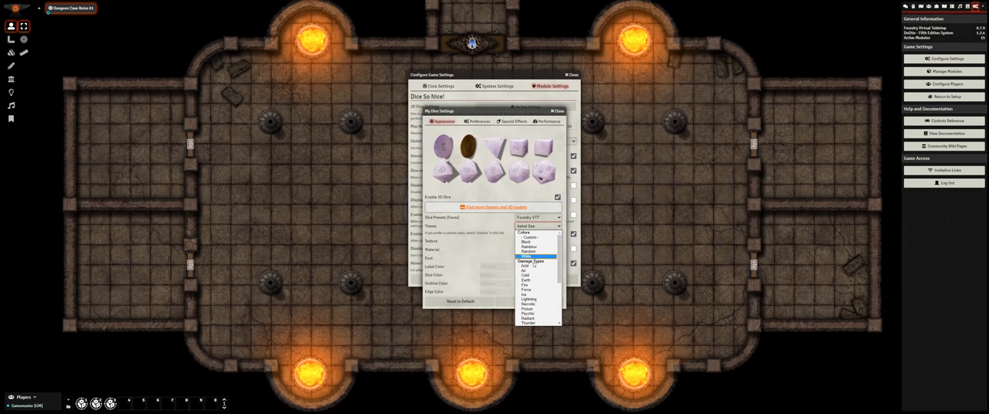
Step: Choose a new Dice So Nice colorset and appearance option, then save the settings
{"action": "left_click", "coordinate": [522, 295]}
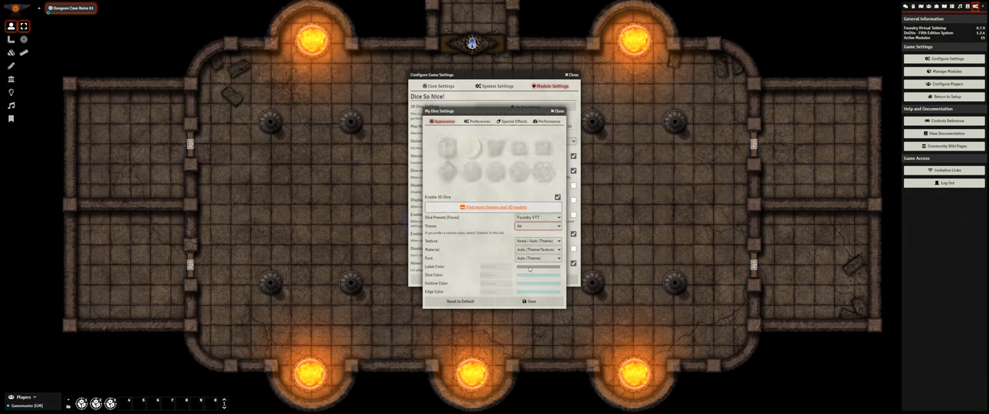
{"action": "left_click", "coordinate": [537, 226]}
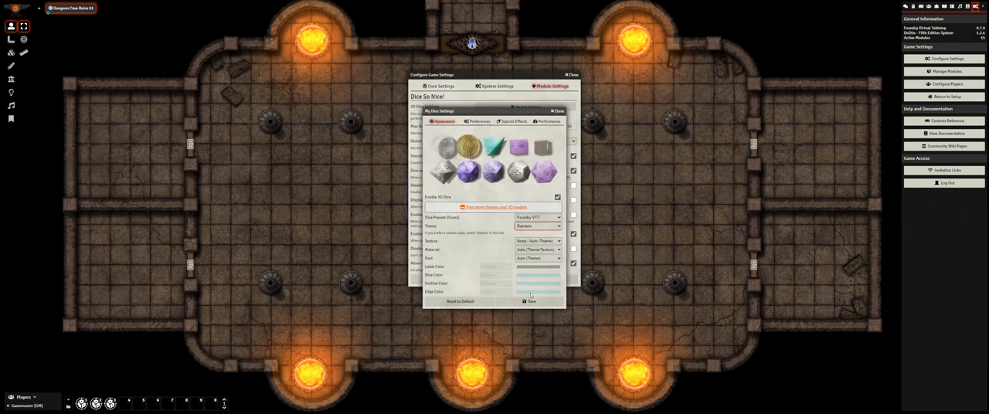
{"action": "left_click", "coordinate": [528, 302]}
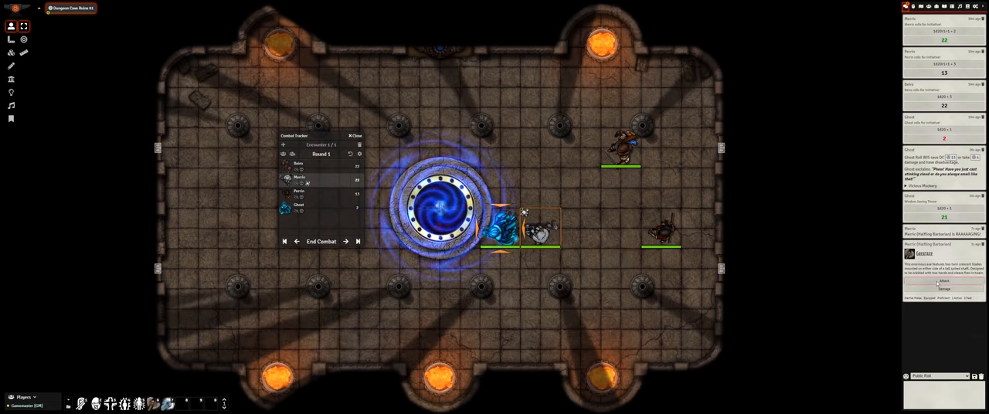
{"action": "left_click", "coordinate": [943, 281]}
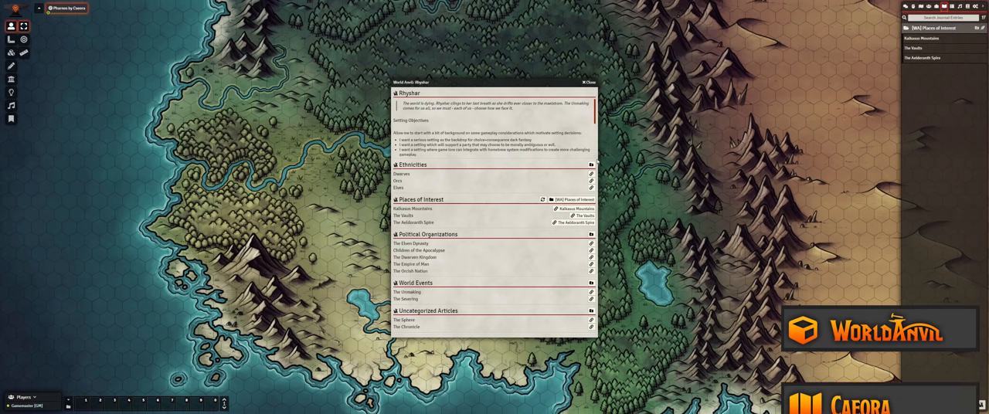
Step: Import a World Anvil article category into a journal folder and view its entries
{"action": "left_click", "coordinate": [590, 234]}
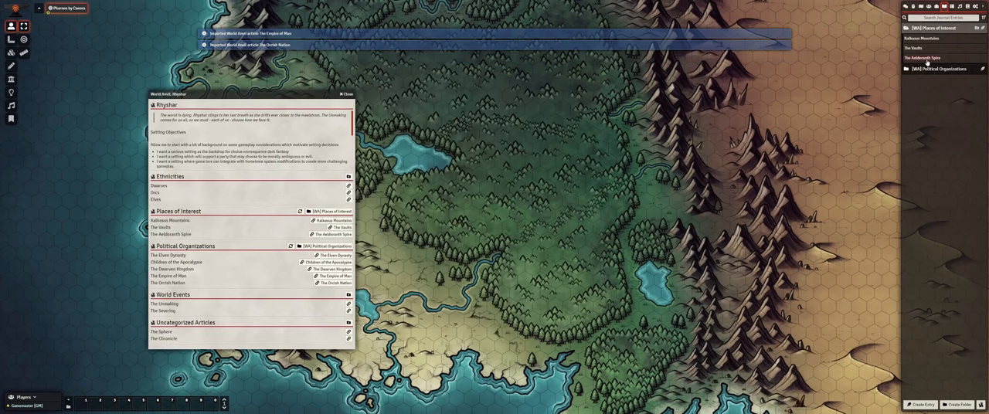
{"action": "left_click", "coordinate": [170, 235]}
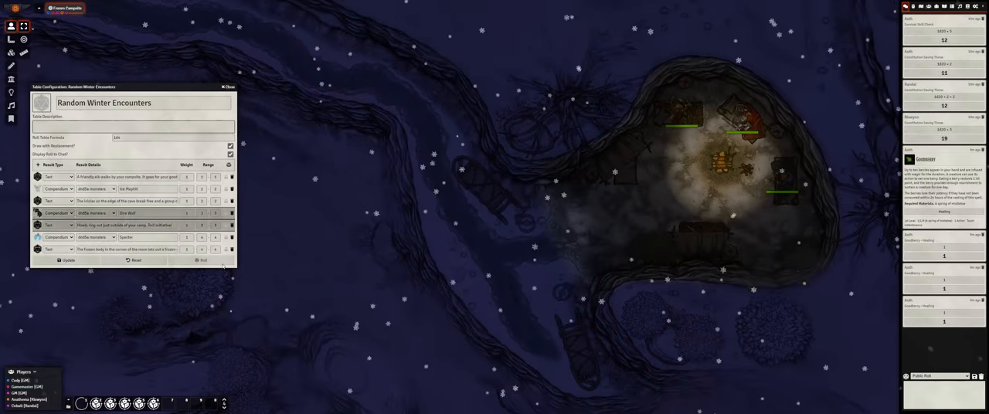
Step: Roll the Random Winter Encounters table so the result posts to chat
{"action": "left_click", "coordinate": [200, 260]}
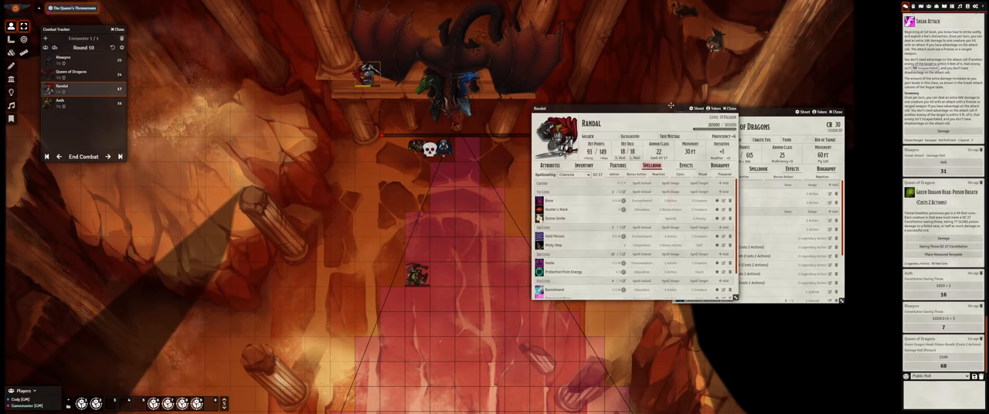
Step: Switch to the sheet's inventory section and roll an attack with an item
{"action": "left_click", "coordinate": [699, 166]}
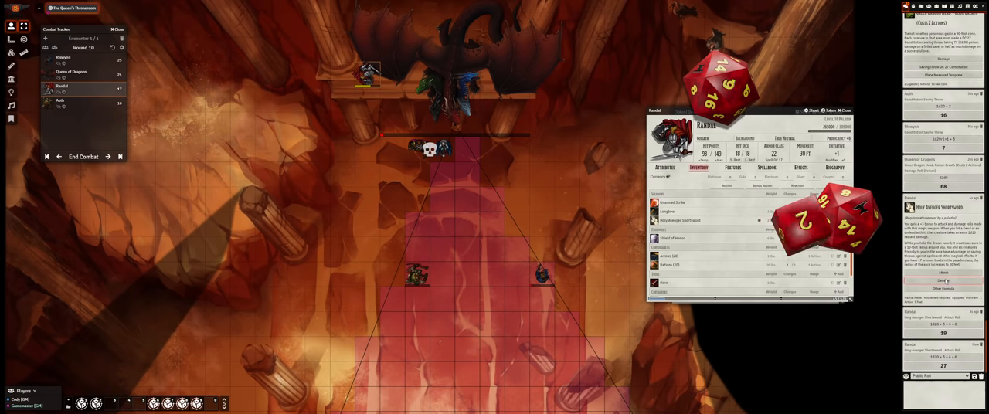
{"action": "left_click", "coordinate": [765, 167]}
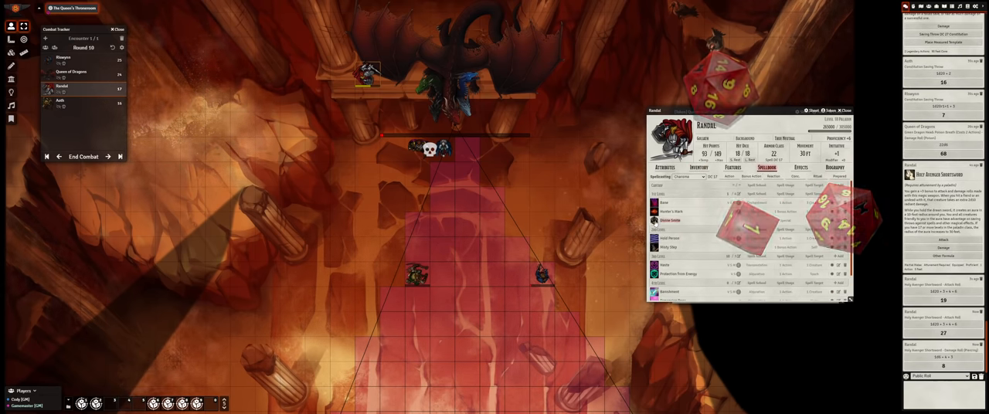